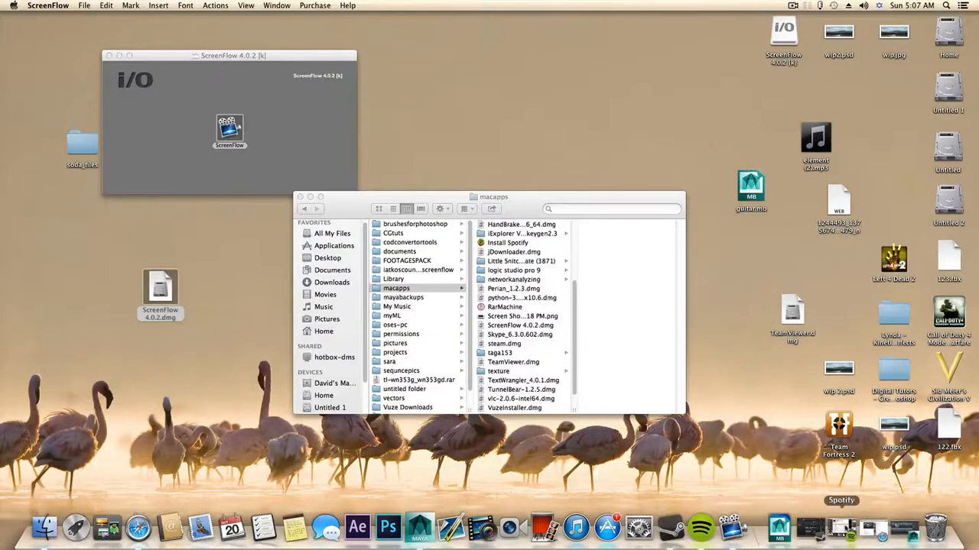
Maximise the top viewport so the can lid mesh fills a single view over the reference photo
click(422, 529)
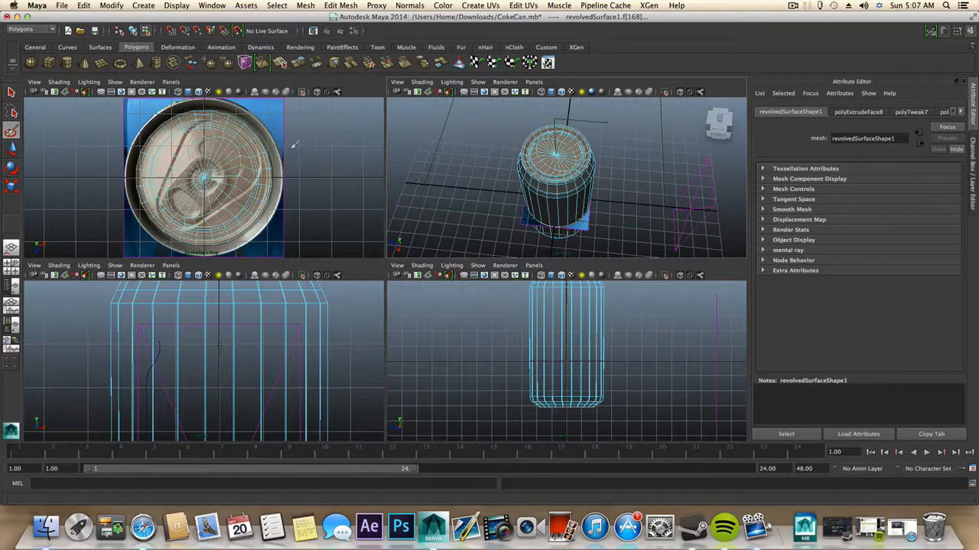
mouse_move(289, 174)
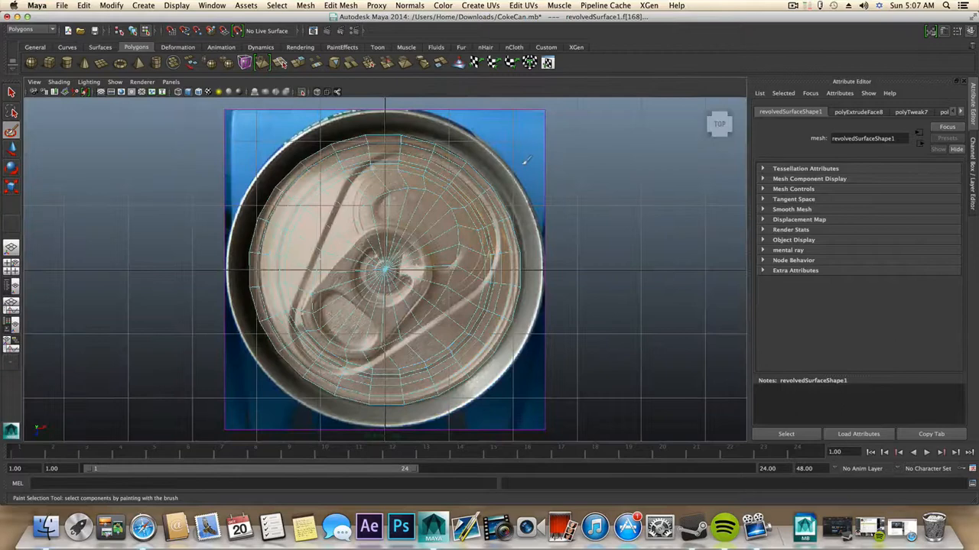
Select imagePlane2 so the Attribute Editor lists its Image Plane Attributes and source image path
right_click(489, 183)
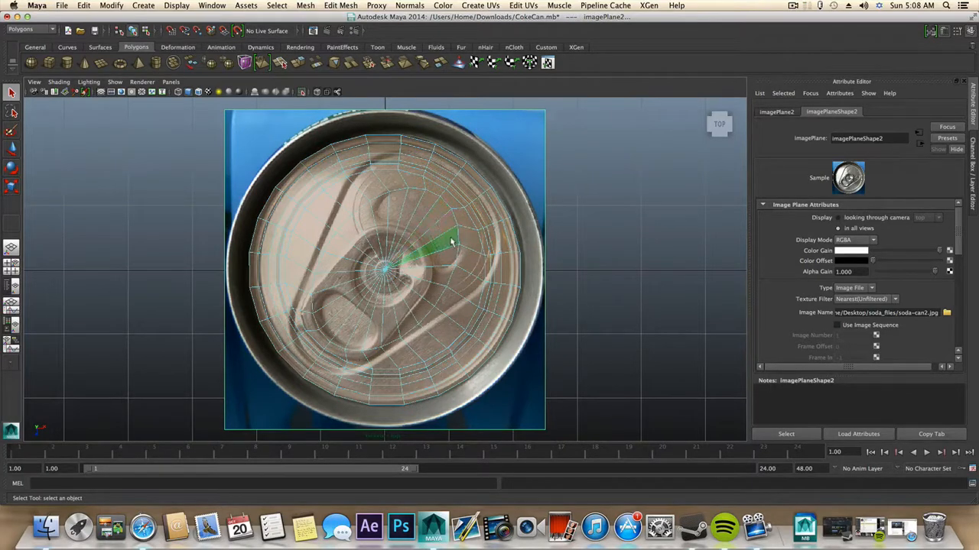
right_click(451, 243)
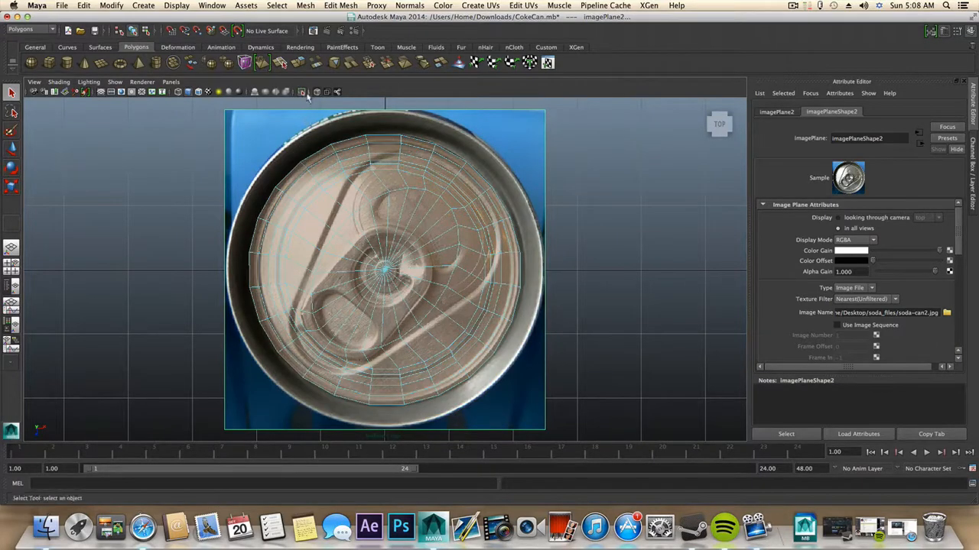
click(428, 217)
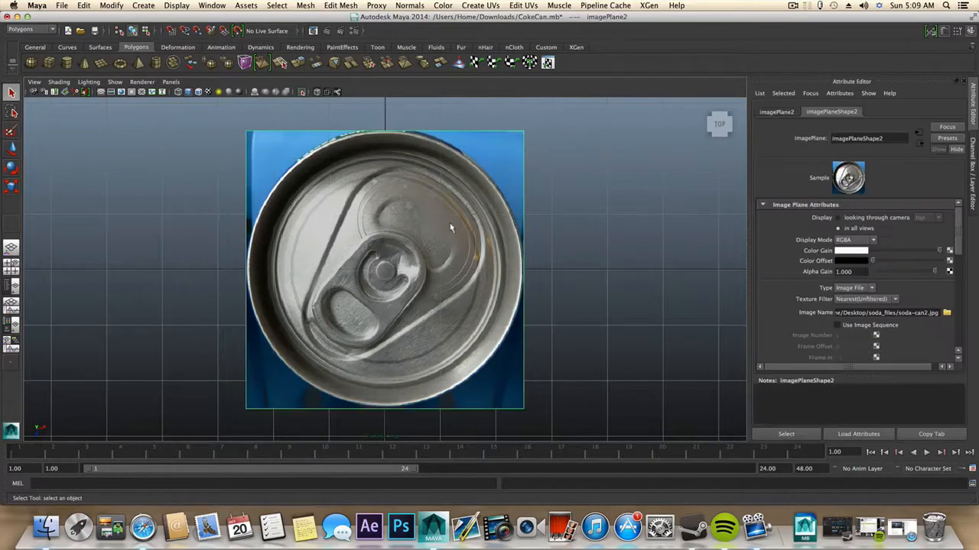
Toggle the top view between the bare lid photo and the mesh over it, then deselect everything
right_click(425, 227)
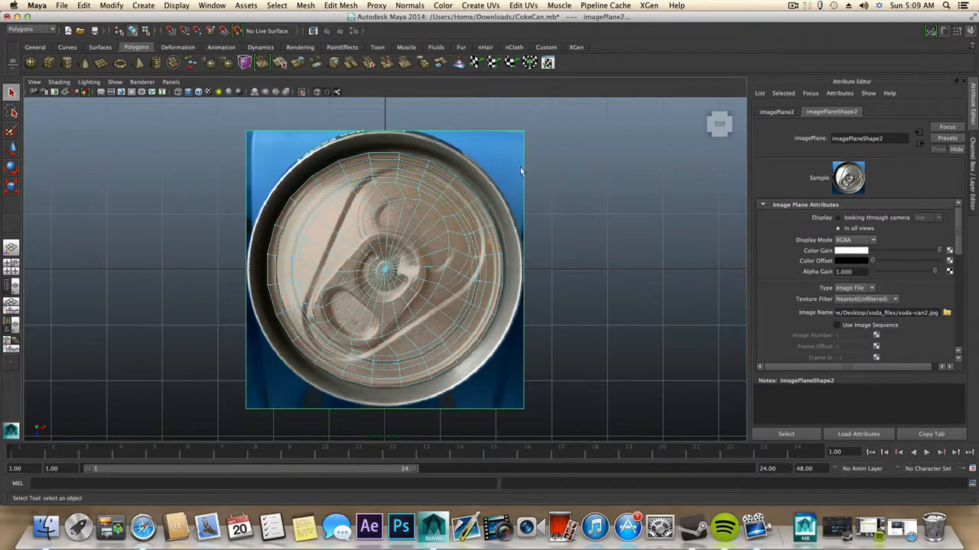
click(300, 92)
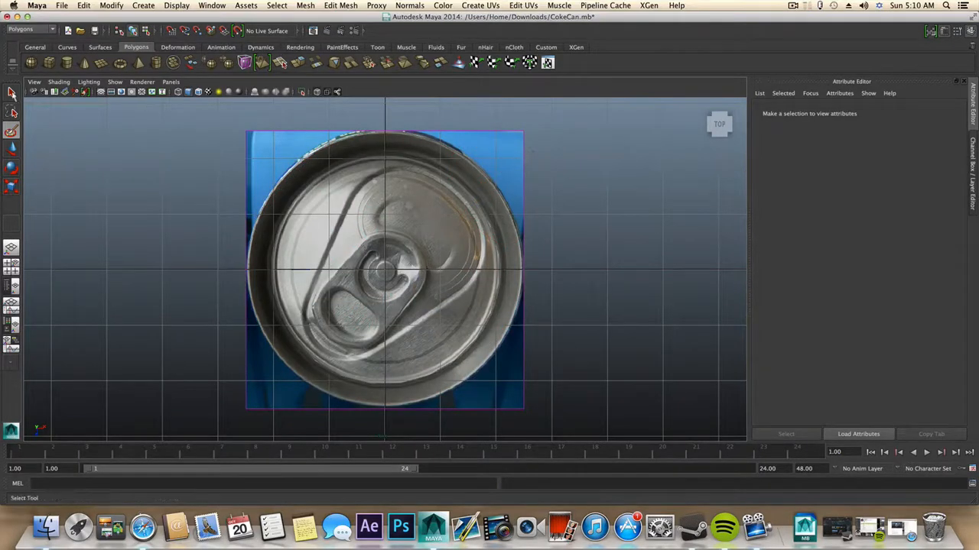
click(382, 275)
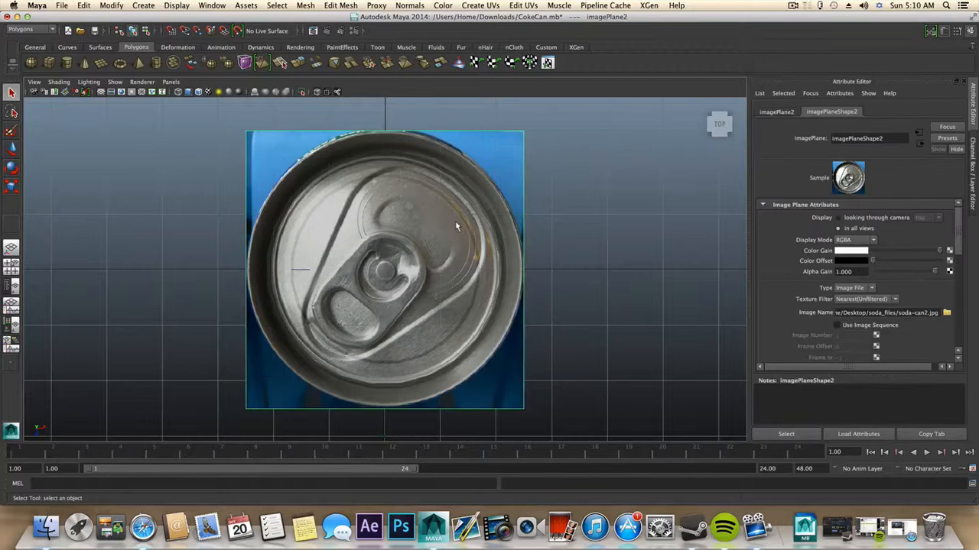
right_click(456, 226)
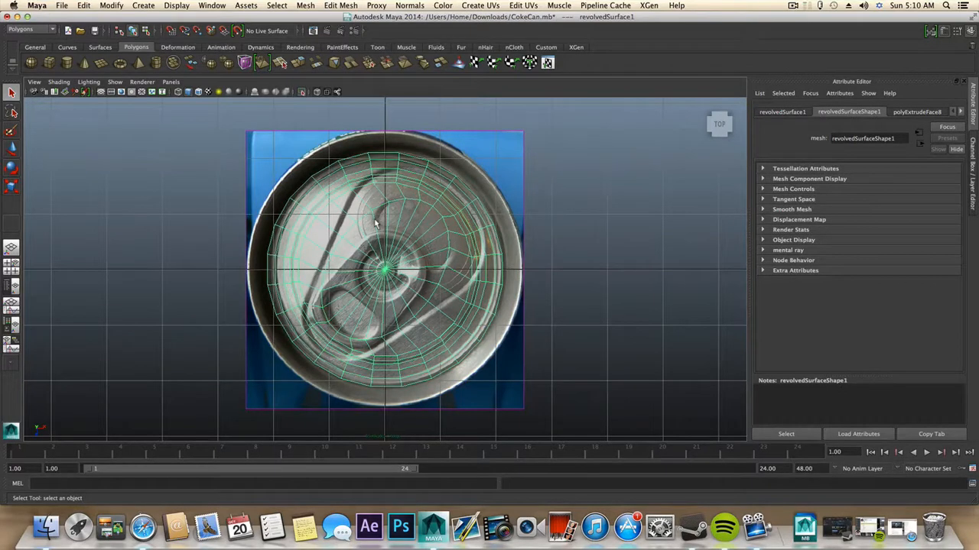
key(5)
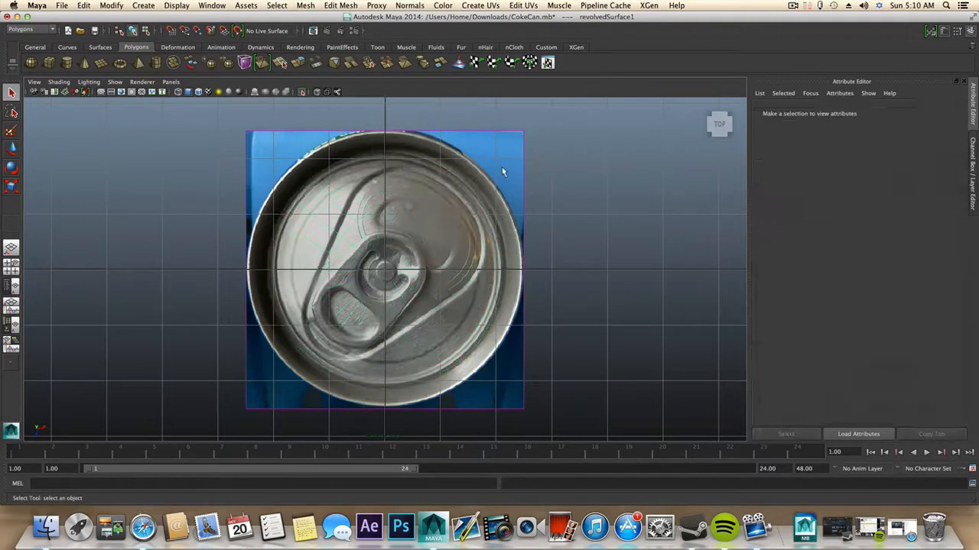
Scale imagePlane2 uniformly to about 0.81 around the lid and turn off X-Ray shading
click(386, 266)
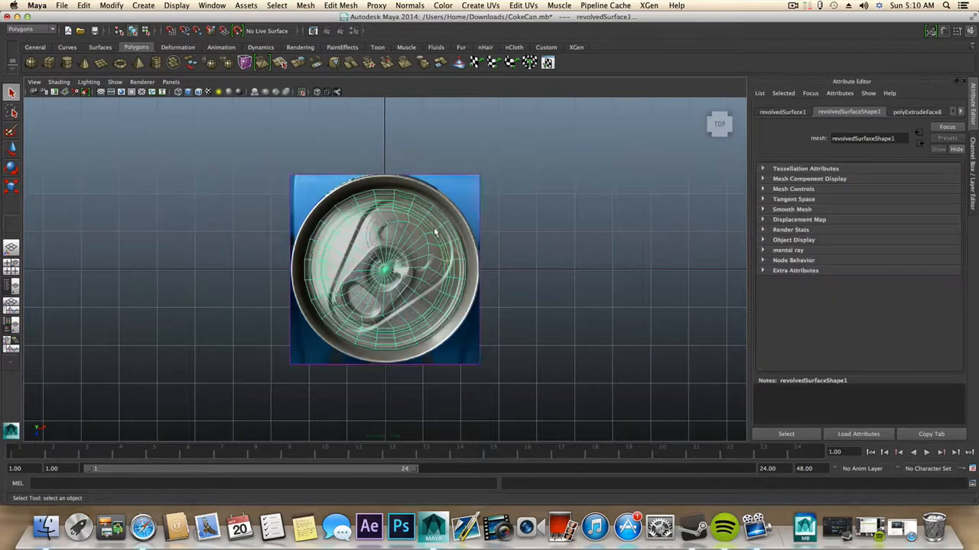
mouse_move(482, 201)
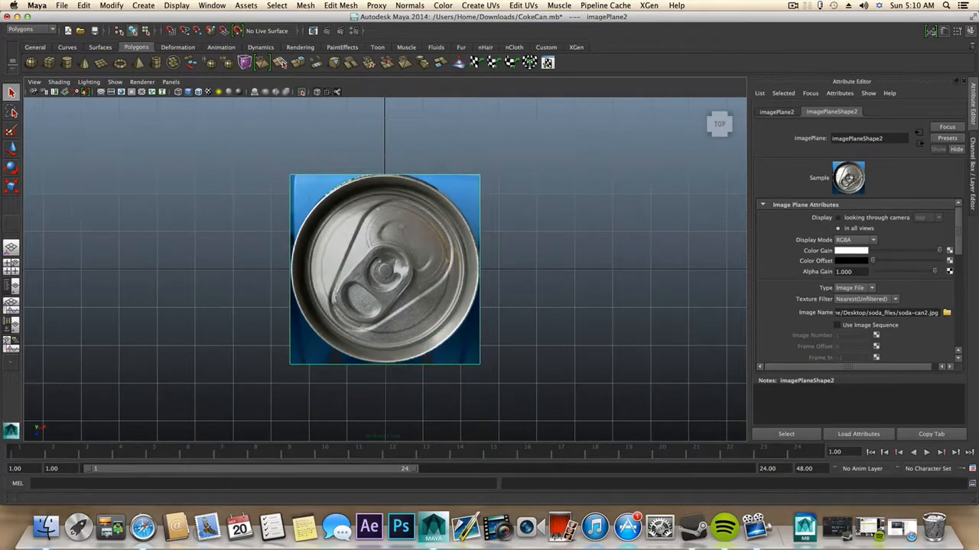
click(13, 187)
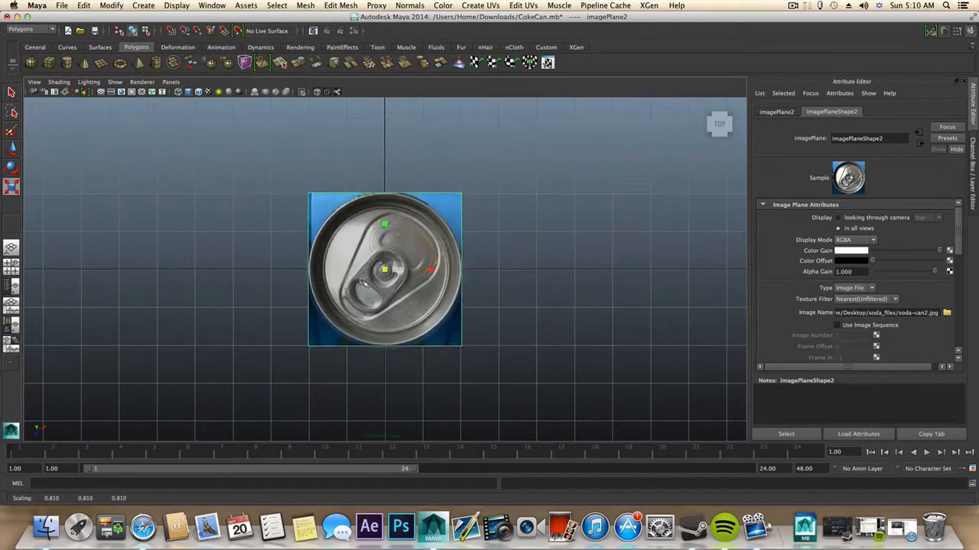
click(59, 83)
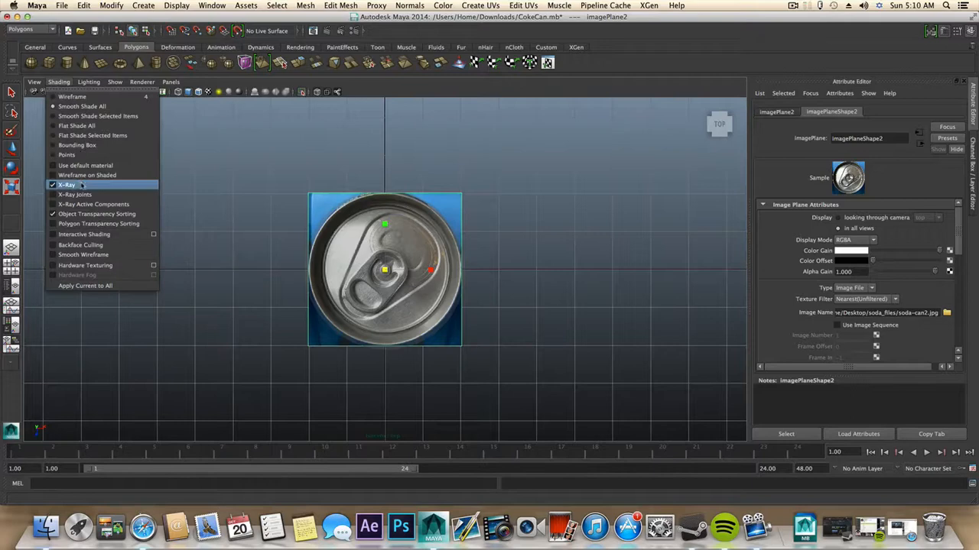
click(66, 184)
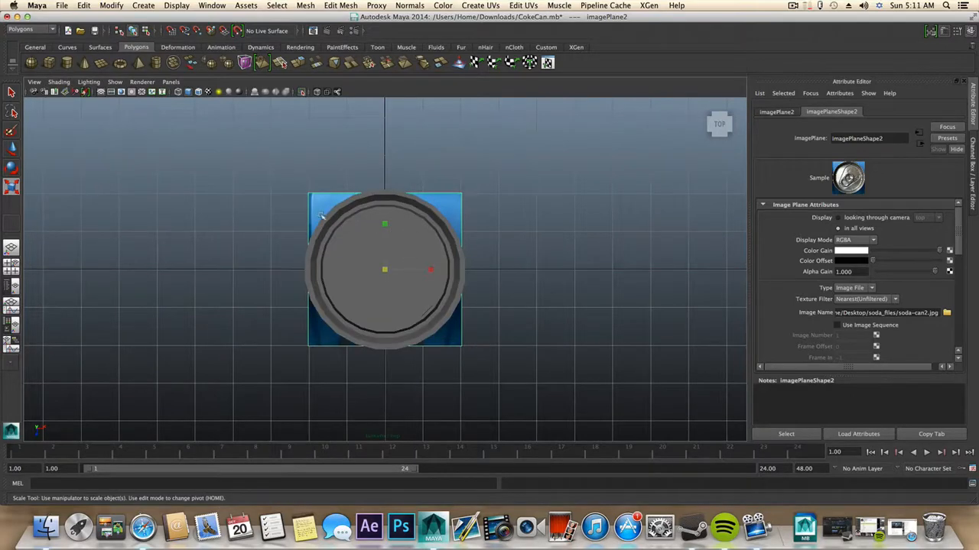
Rotate imagePlane2 to line up with the lid and restore the four-panel layout
key(4)
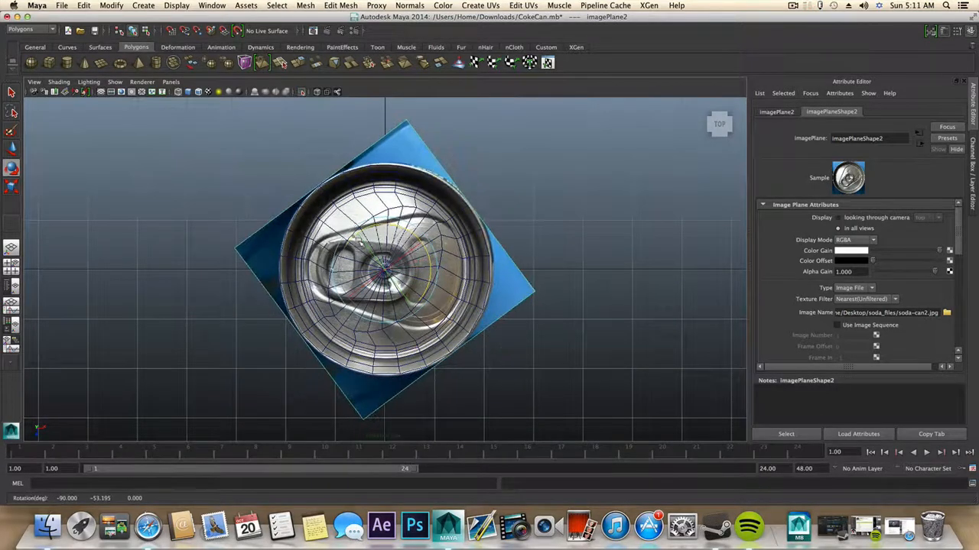
key(spacebar)
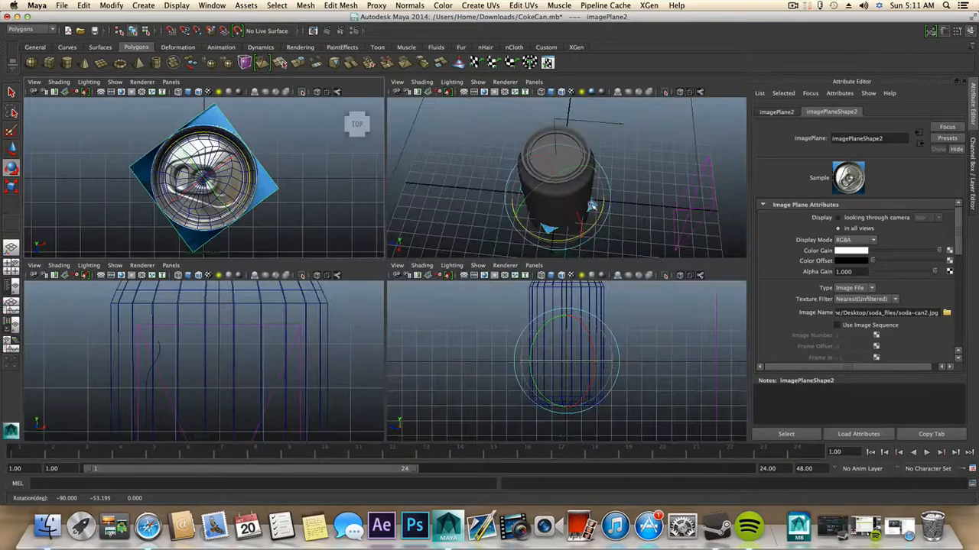